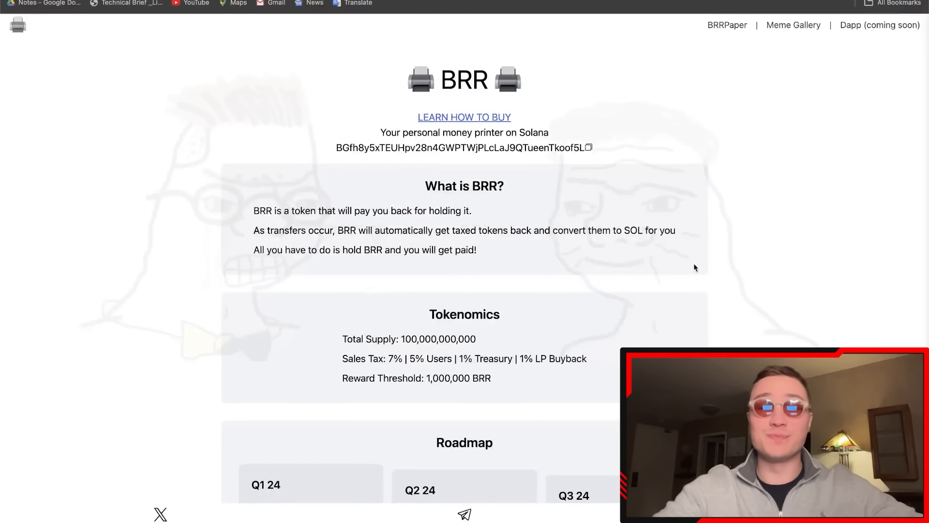
{"action": "mouse_move", "coordinate": [697, 197]}
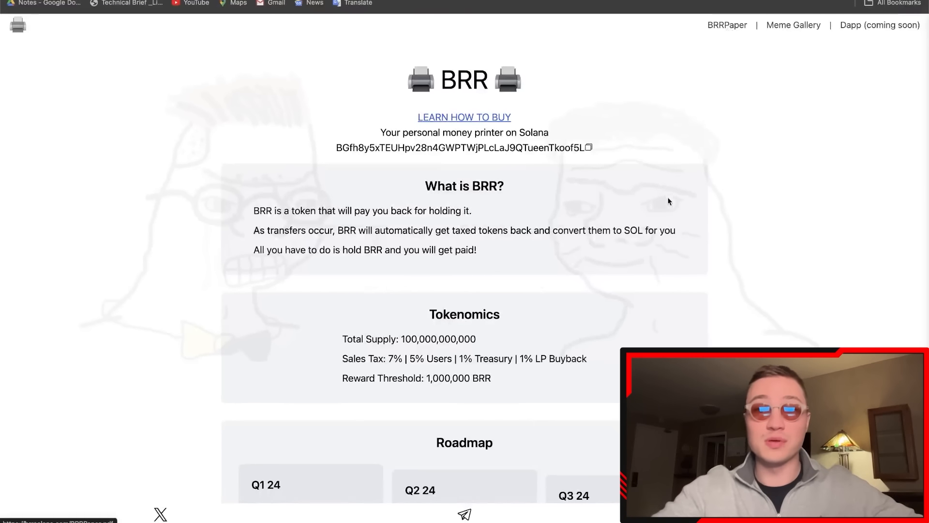
{"action": "mouse_move", "coordinate": [718, 168]}
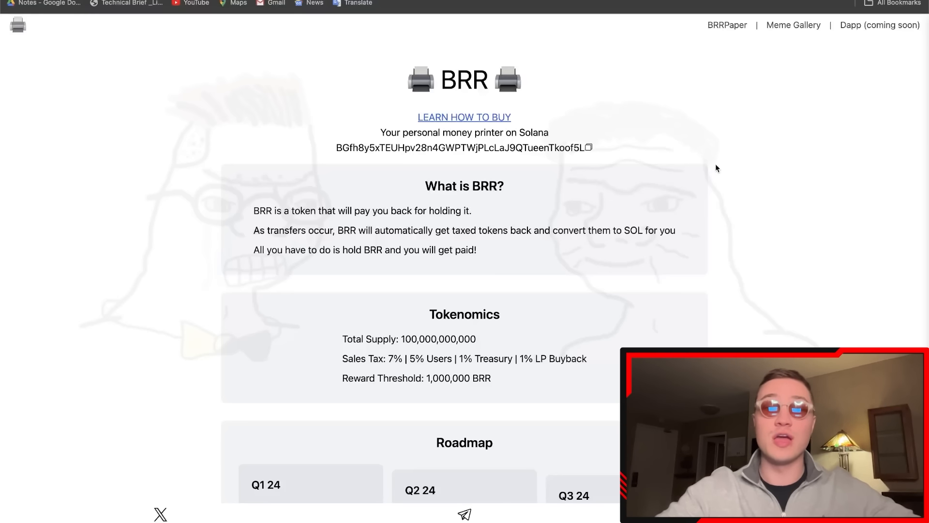
{"action": "scroll", "scroll_direction": "down", "scroll_amount": 3}
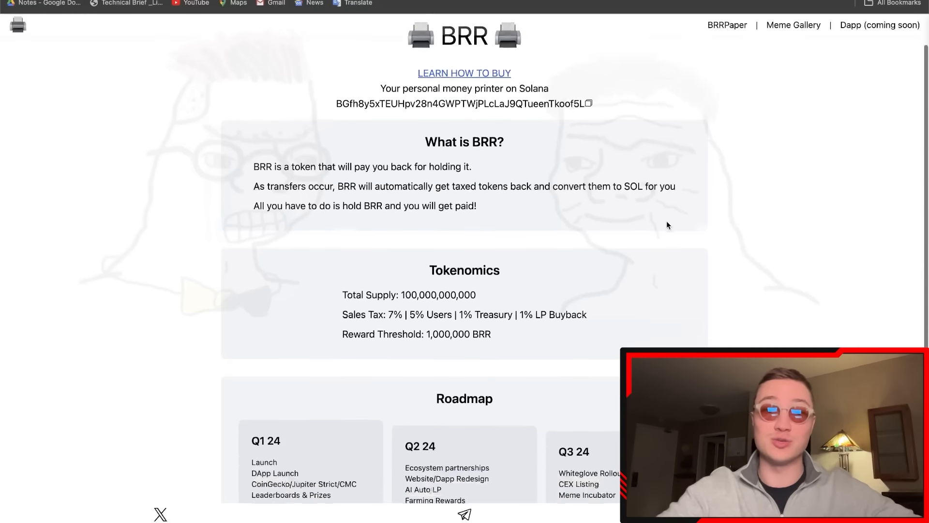
{"action": "scroll", "scroll_direction": "down", "scroll_amount": 3}
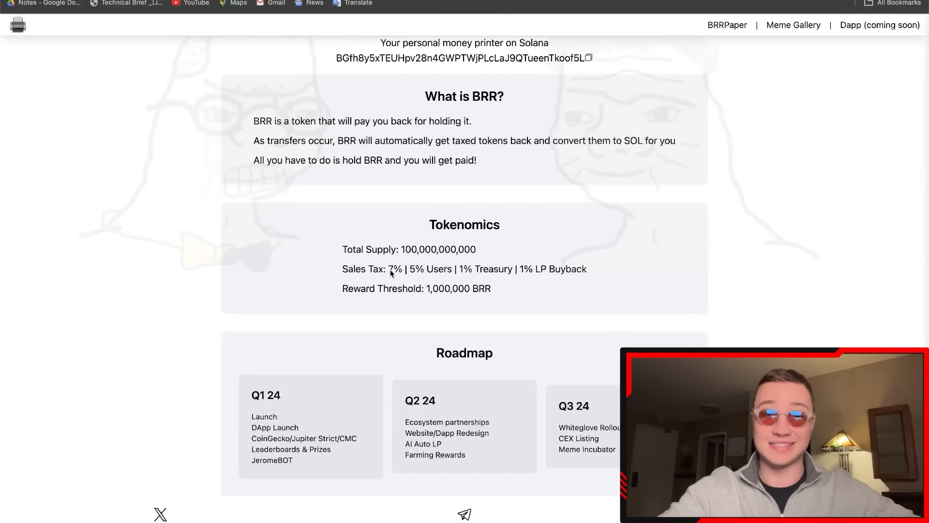
{"action": "mouse_move", "coordinate": [475, 277]}
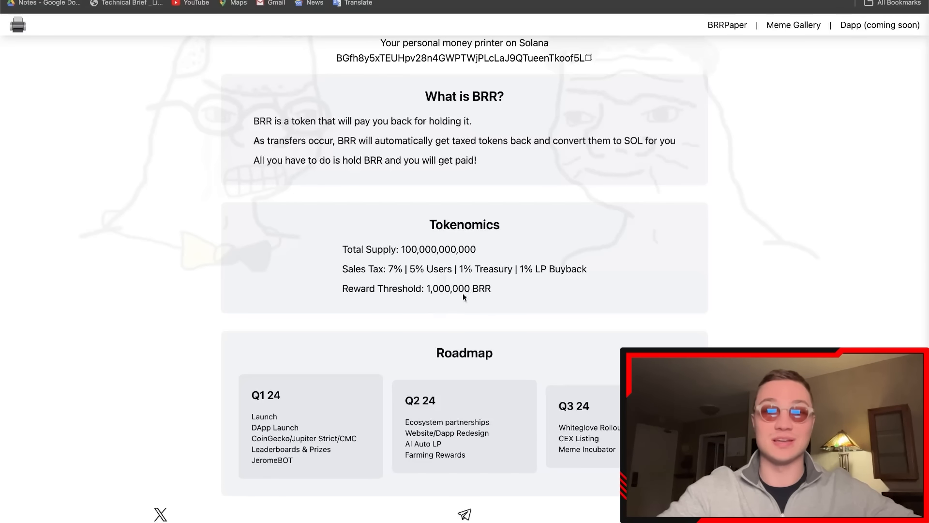
{"action": "mouse_move", "coordinate": [551, 304]}
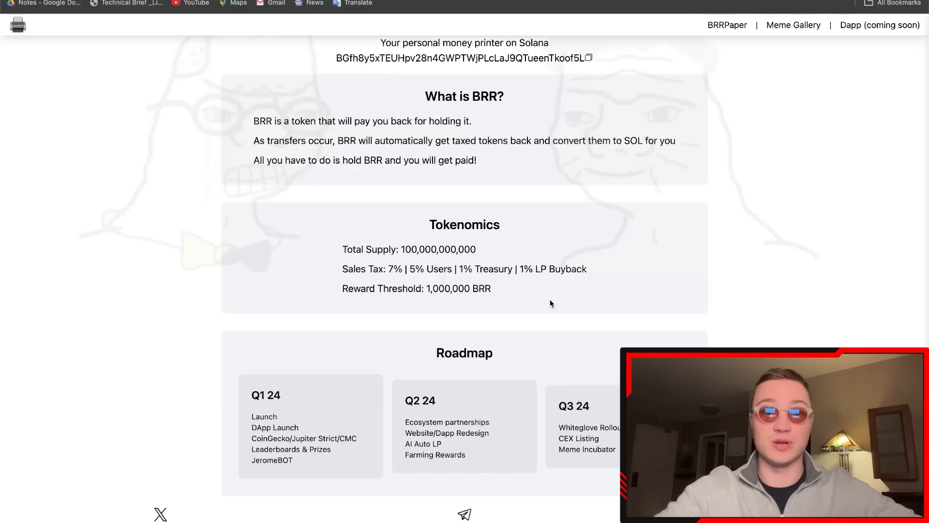
{"action": "scroll", "scroll_direction": "down", "scroll_amount": 3}
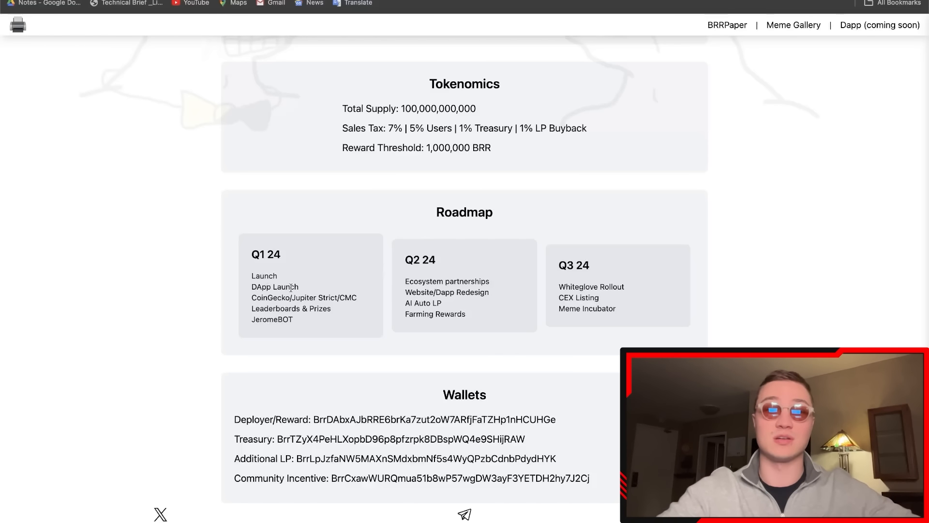
{"action": "mouse_move", "coordinate": [391, 293]}
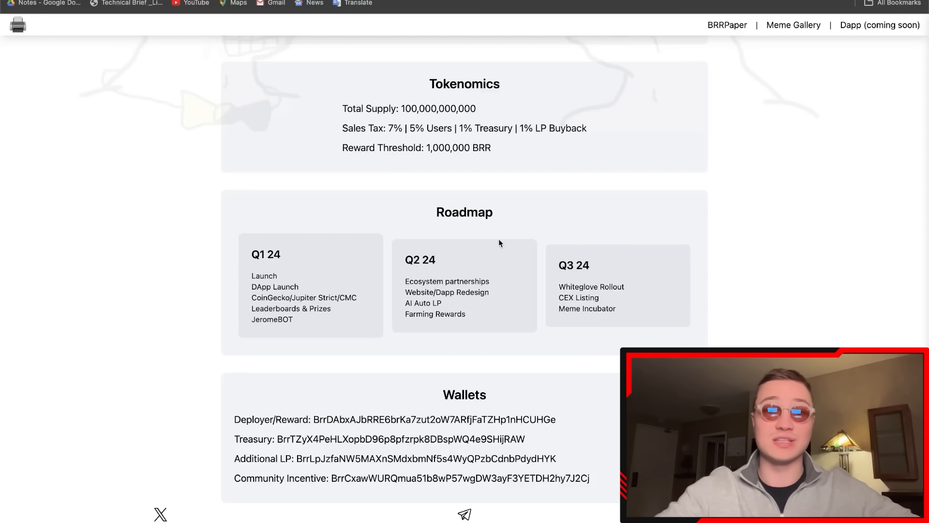
{"action": "mouse_move", "coordinate": [592, 337]}
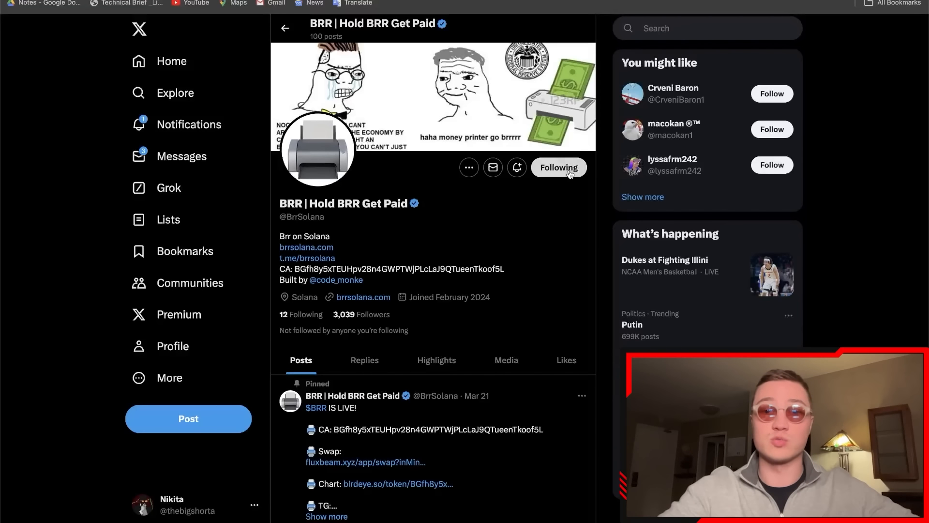
{"action": "mouse_move", "coordinate": [578, 263]}
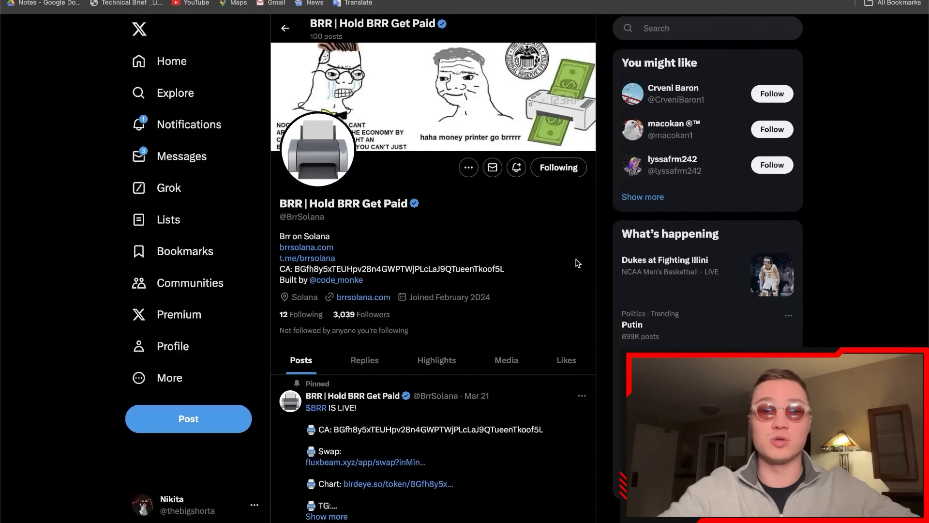
{"action": "mouse_move", "coordinate": [581, 250]}
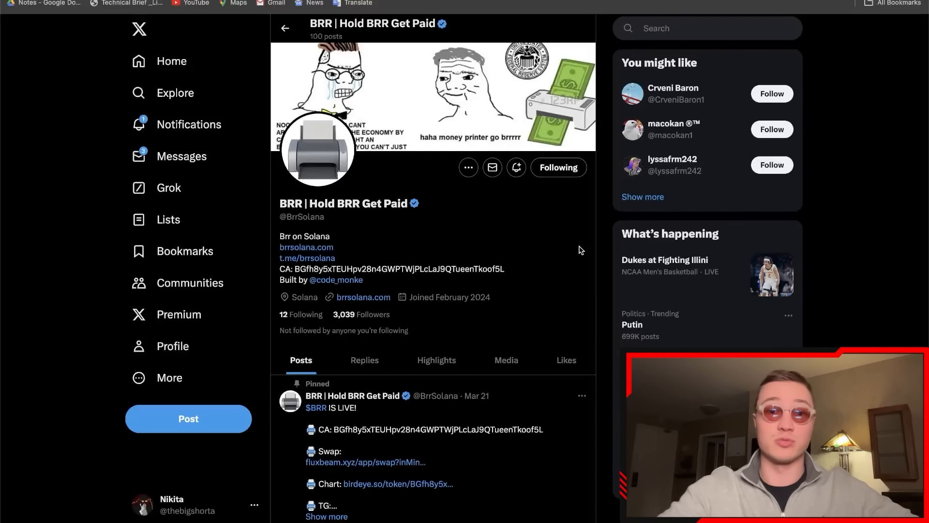
{"action": "scroll", "scroll_direction": "down", "scroll_amount": 3}
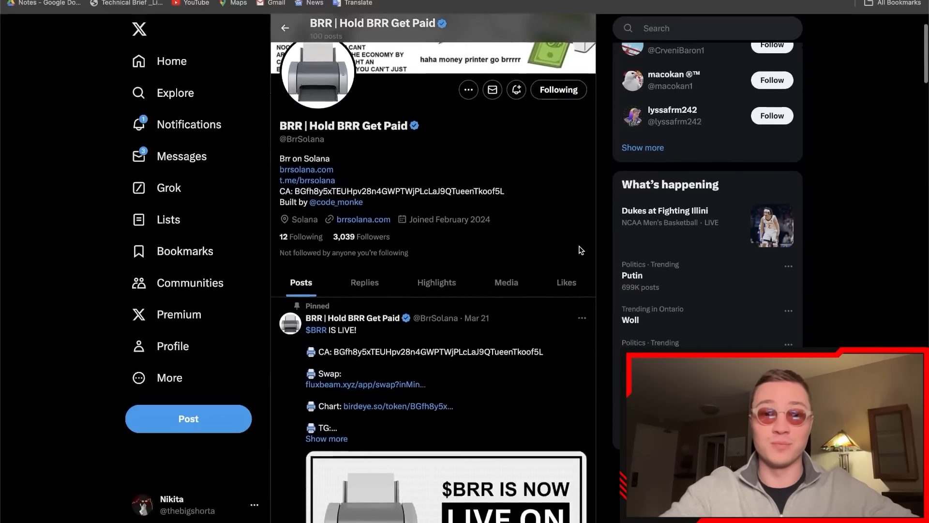
{"action": "scroll", "scroll_direction": "down", "scroll_amount": 3}
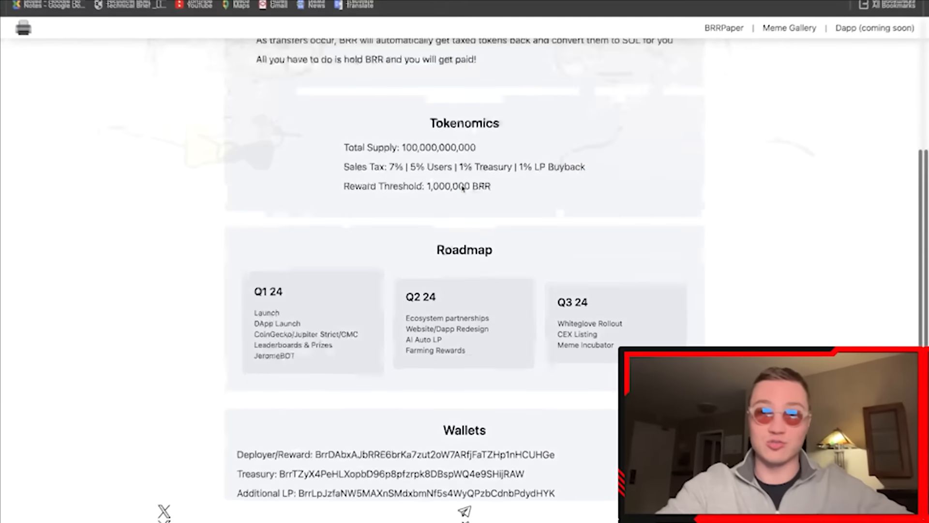
- Scroll to the top of the BRR site and follow LEARN HOW TO BUY to the How to BRR page
{"action": "scroll", "scroll_direction": "up", "scroll_amount": 3}
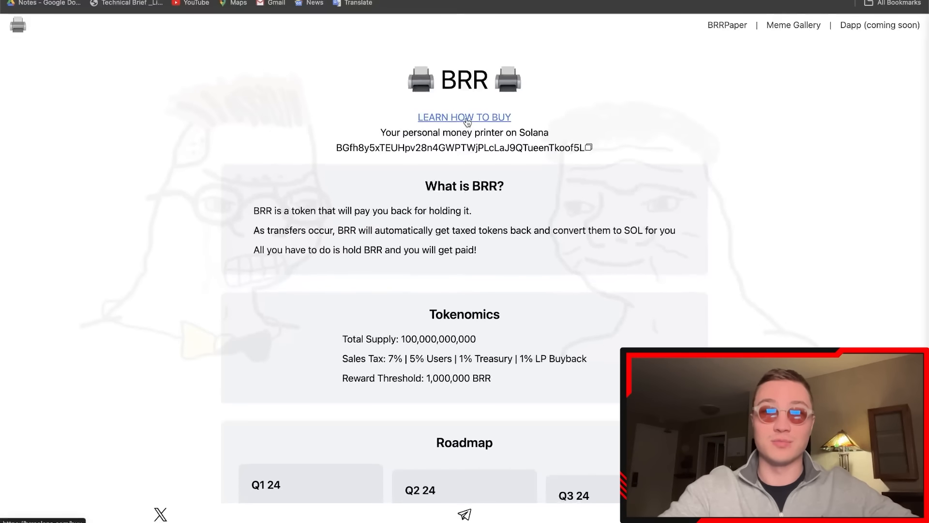
{"action": "left_click", "coordinate": [464, 117]}
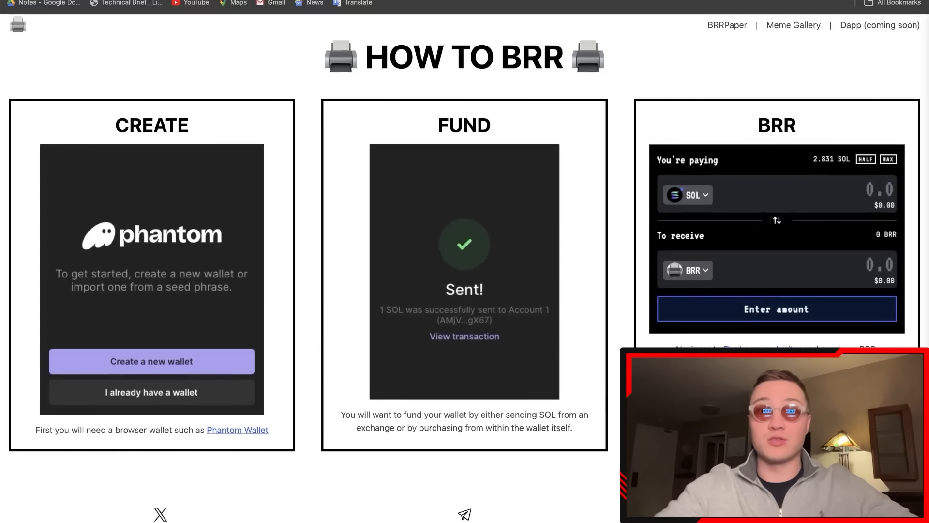
{"action": "mouse_move", "coordinate": [240, 389]}
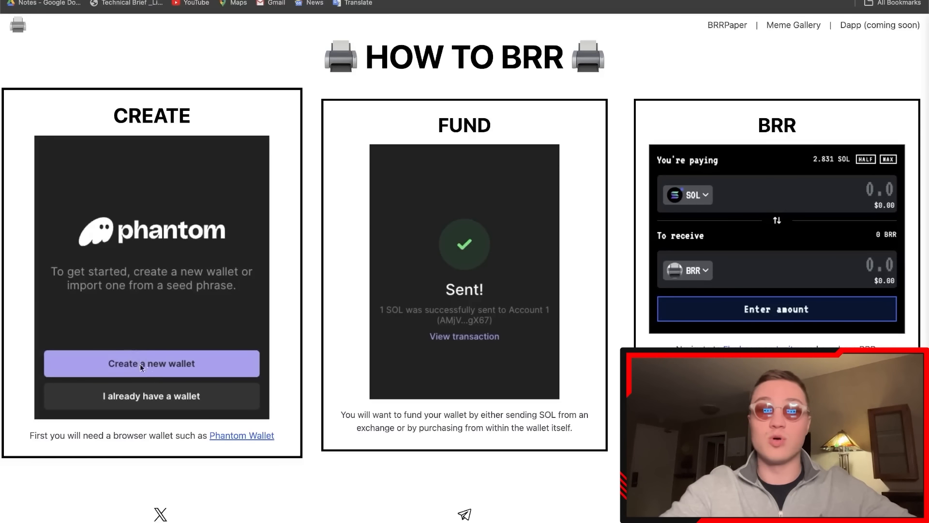
{"action": "mouse_move", "coordinate": [157, 399]}
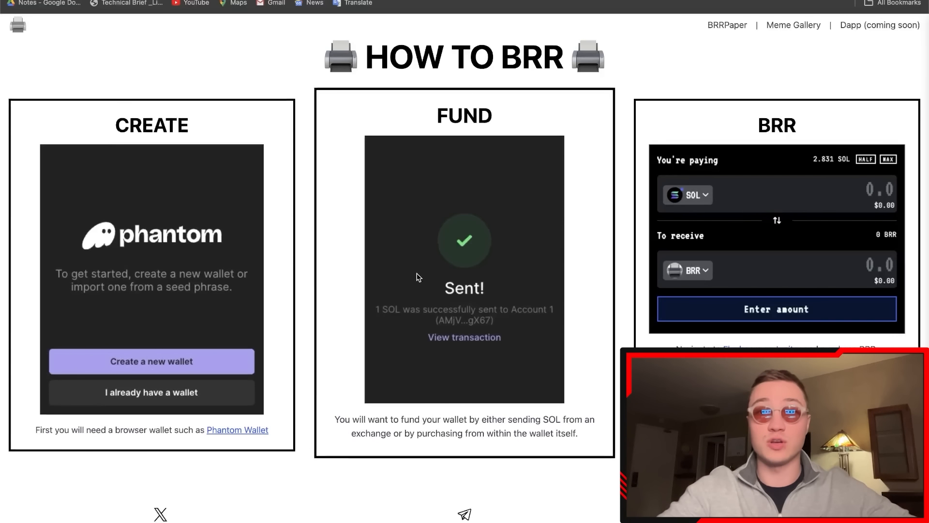
{"action": "mouse_move", "coordinate": [527, 252]}
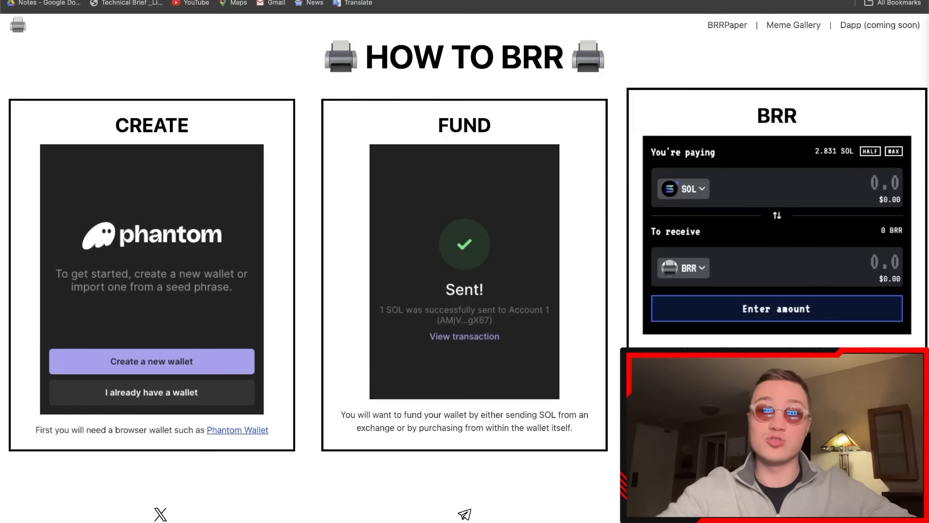
{"action": "right_click", "coordinate": [796, 309]}
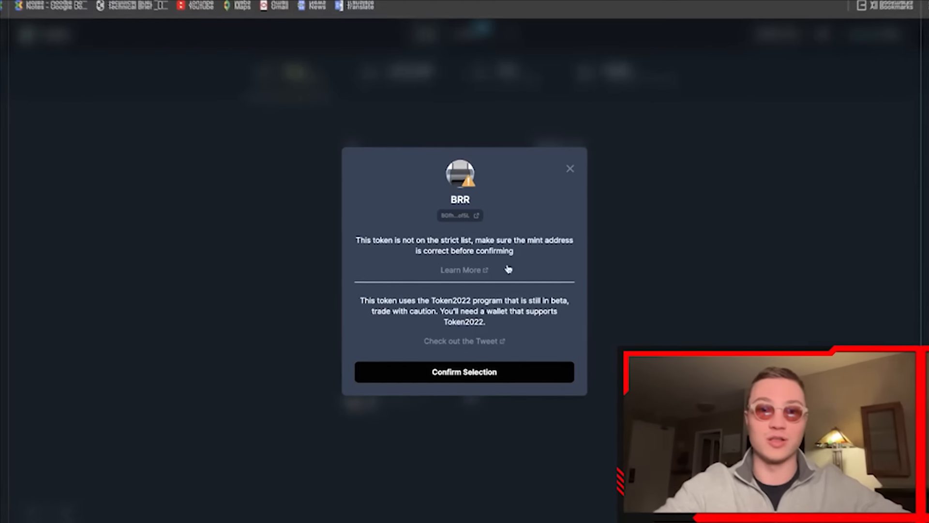
- Confirm selecting the BRR token despite Jupiter's strict-list warning
{"action": "left_click", "coordinate": [465, 372]}
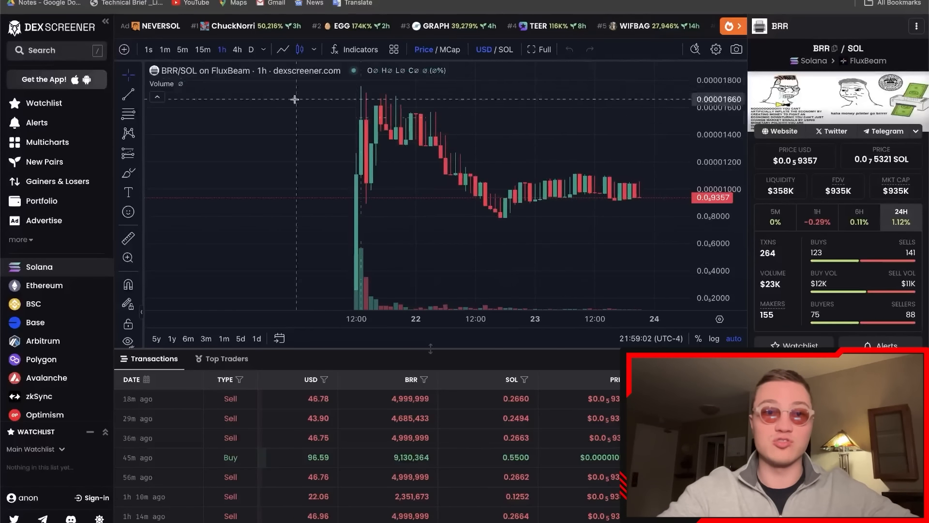
- Open the BRR/SOL pair page on DEX Screener with its chart and transactions
{"action": "left_click", "coordinate": [203, 49]}
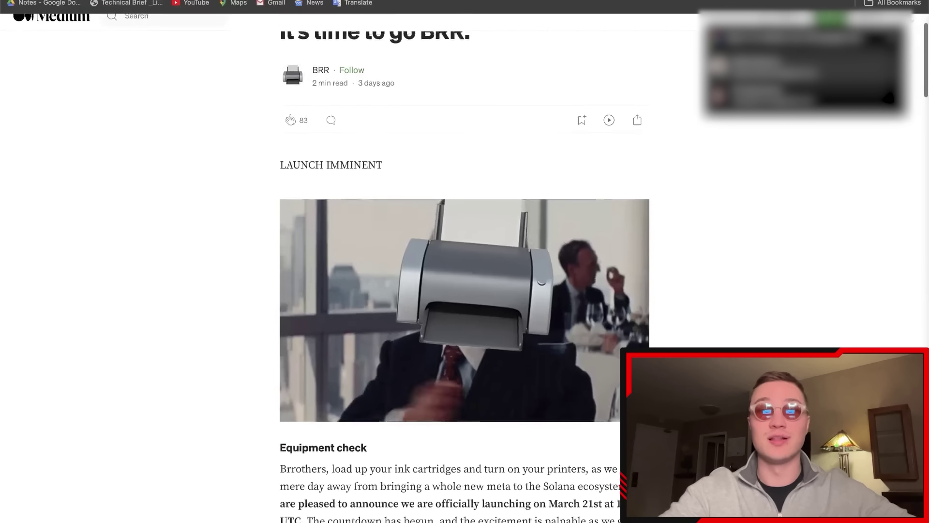
{"action": "scroll", "scroll_direction": "up", "scroll_amount": 3}
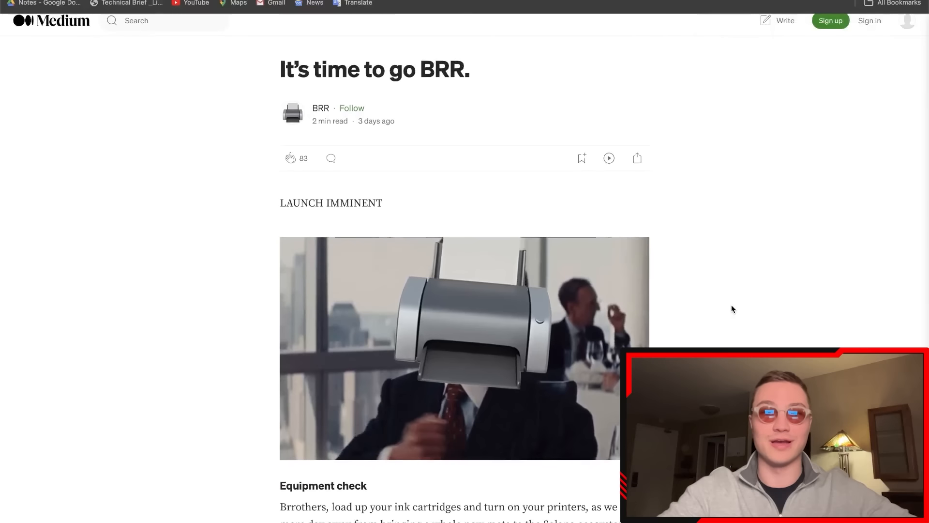
{"action": "scroll", "scroll_direction": "down", "scroll_amount": 3}
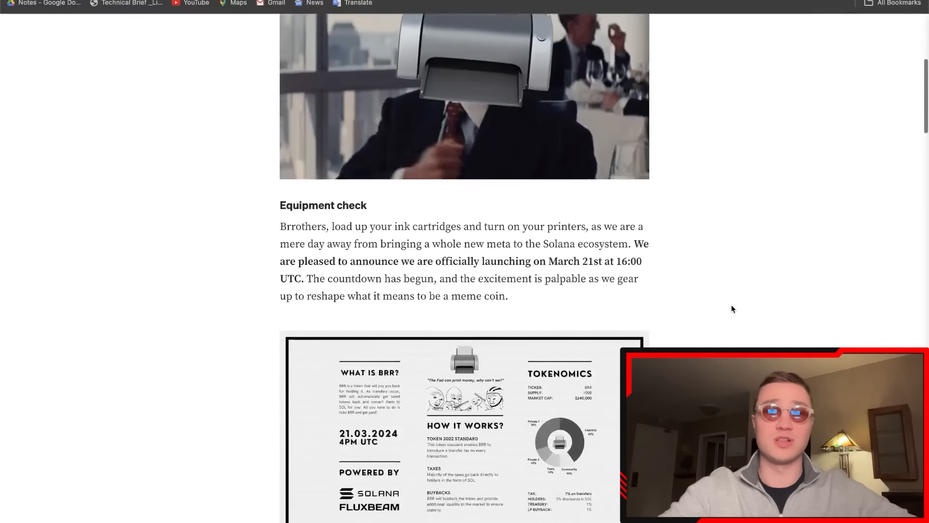
{"action": "scroll", "scroll_direction": "down", "scroll_amount": 3}
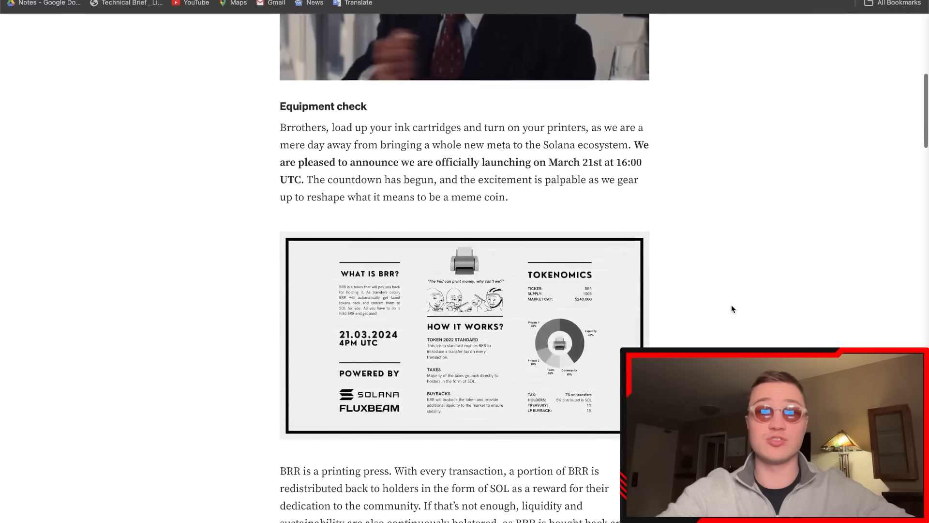
{"action": "scroll", "scroll_direction": "down", "scroll_amount": 3}
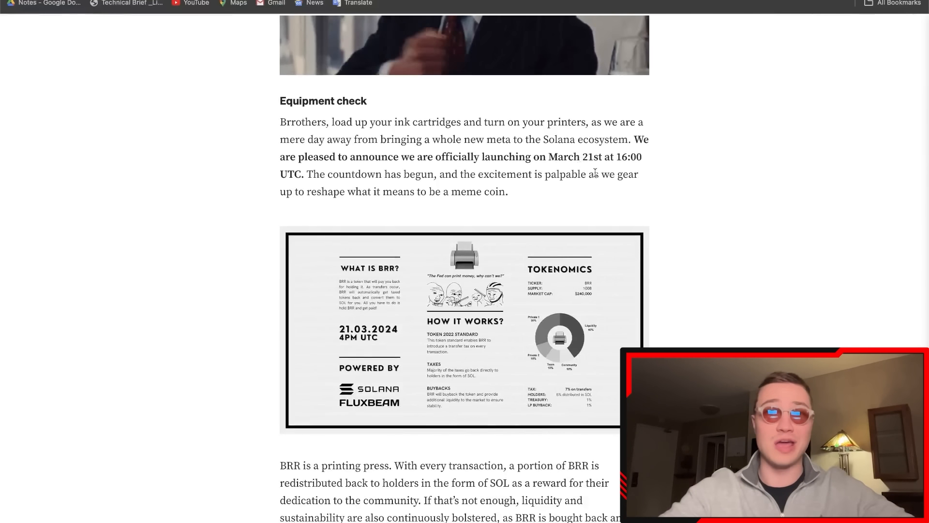
{"action": "scroll", "scroll_direction": "down", "scroll_amount": 3}
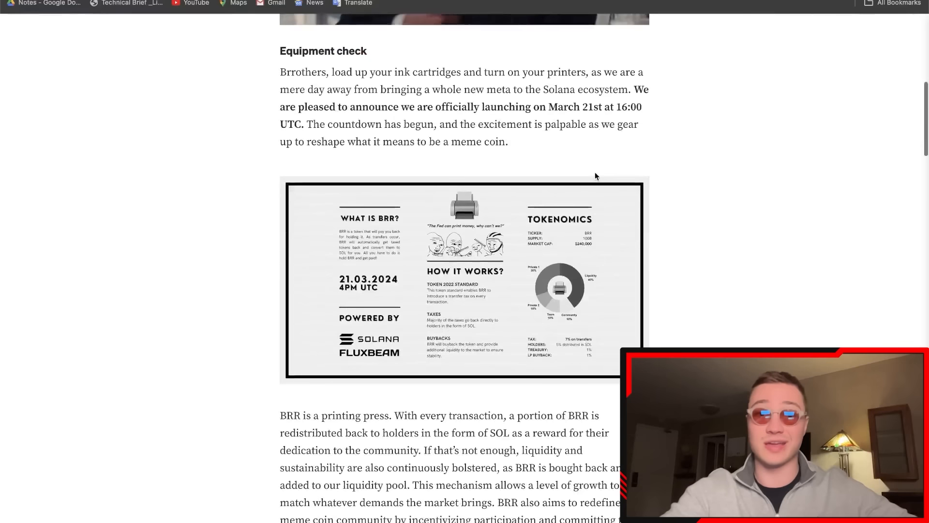
{"action": "scroll", "scroll_direction": "down", "scroll_amount": 3}
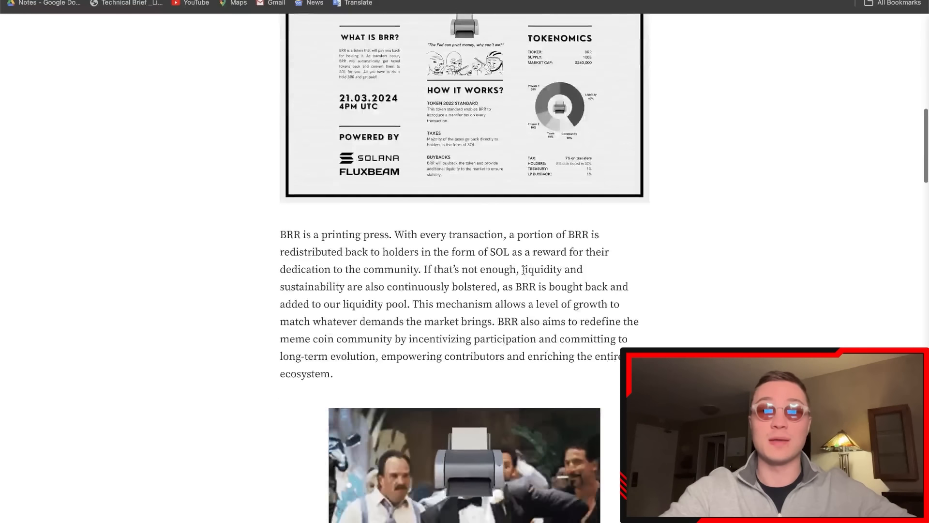
{"action": "scroll", "scroll_direction": "down", "scroll_amount": 3}
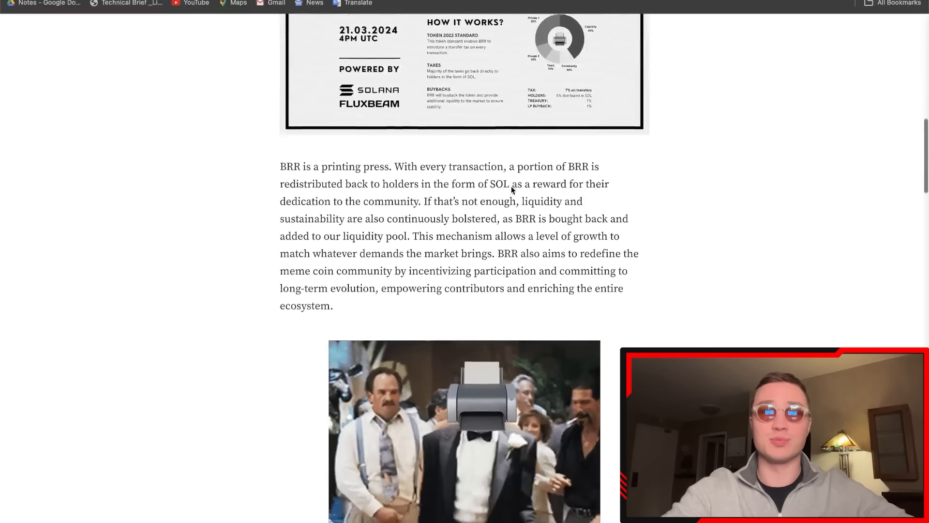
{"action": "scroll", "scroll_direction": "down", "scroll_amount": 3}
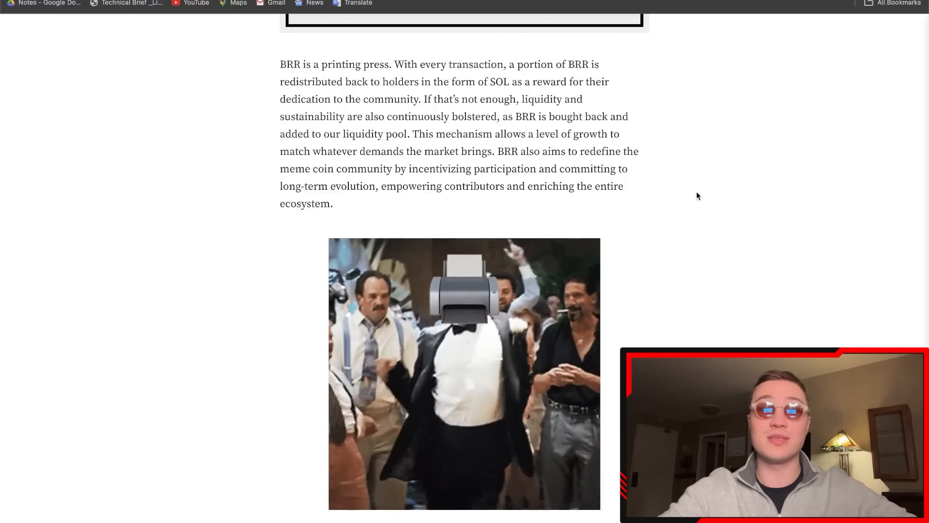
{"action": "scroll", "scroll_direction": "down", "scroll_amount": 3}
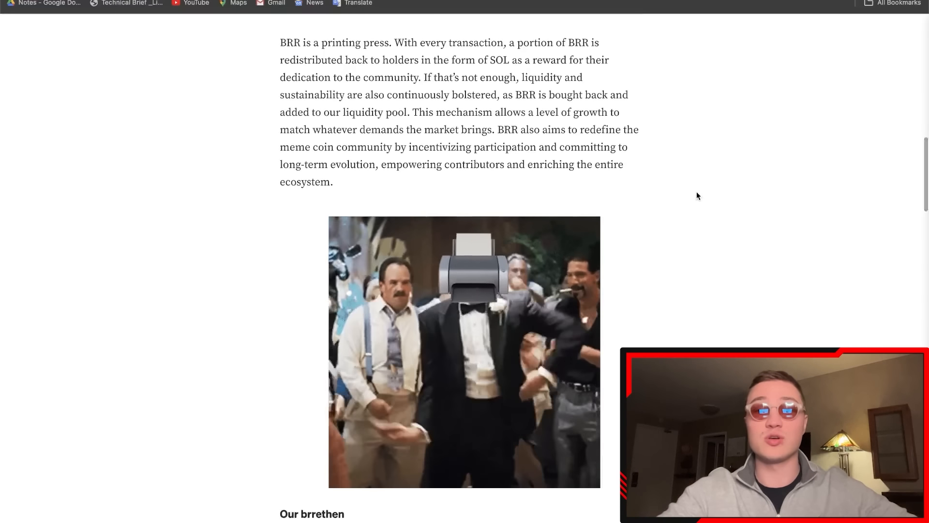
{"action": "scroll", "scroll_direction": "down", "scroll_amount": 3}
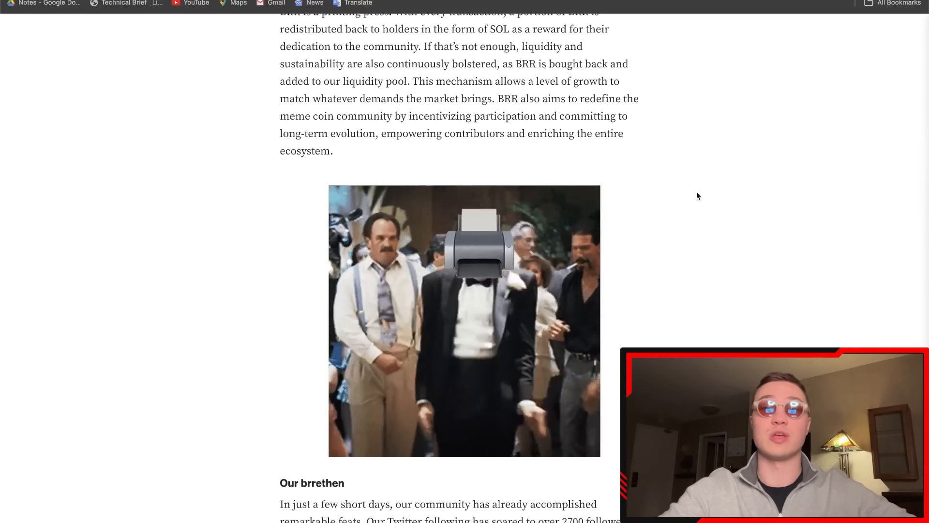
{"action": "scroll", "scroll_direction": "down", "scroll_amount": 3}
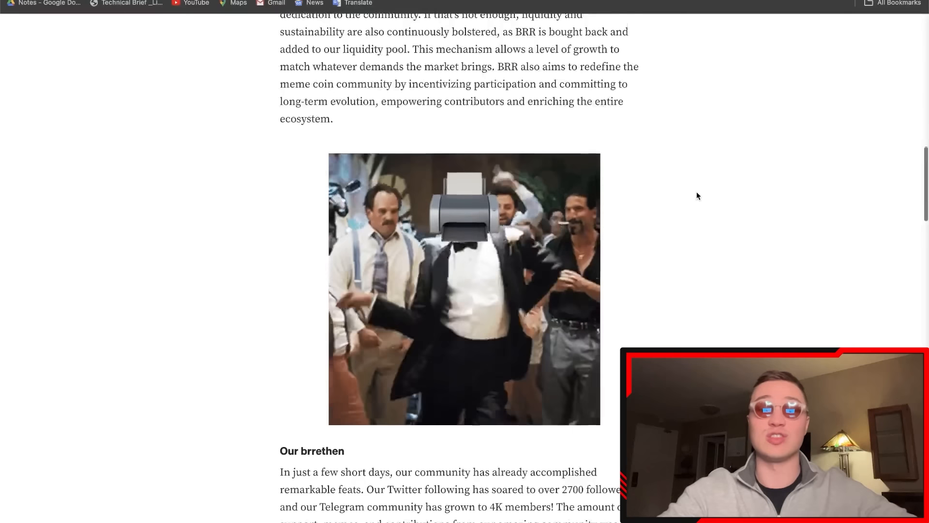
{"action": "scroll", "scroll_direction": "down", "scroll_amount": 3}
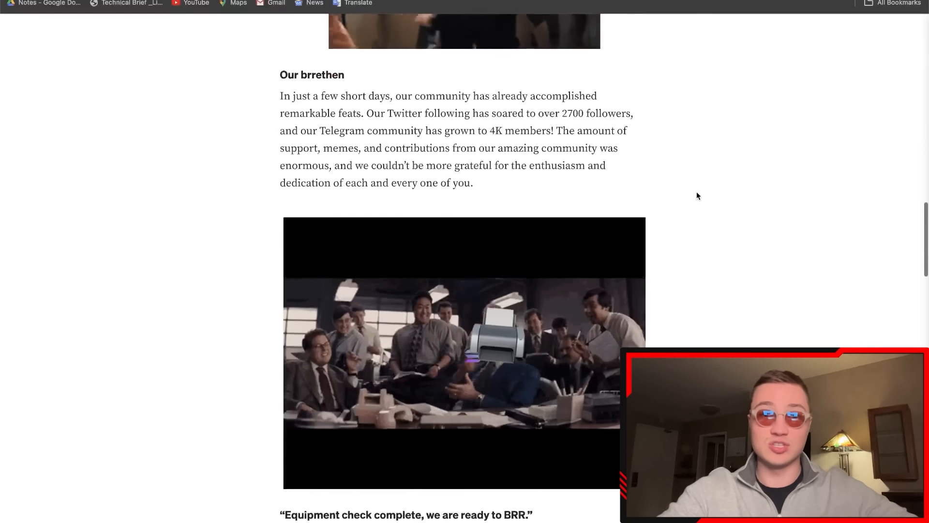
{"action": "scroll", "scroll_direction": "down", "scroll_amount": 3}
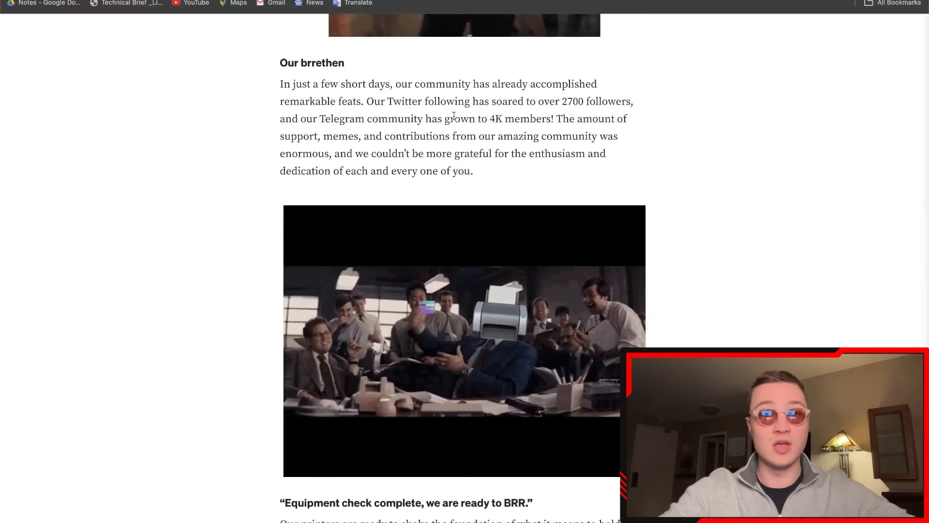
{"action": "scroll", "scroll_direction": "down", "scroll_amount": 3}
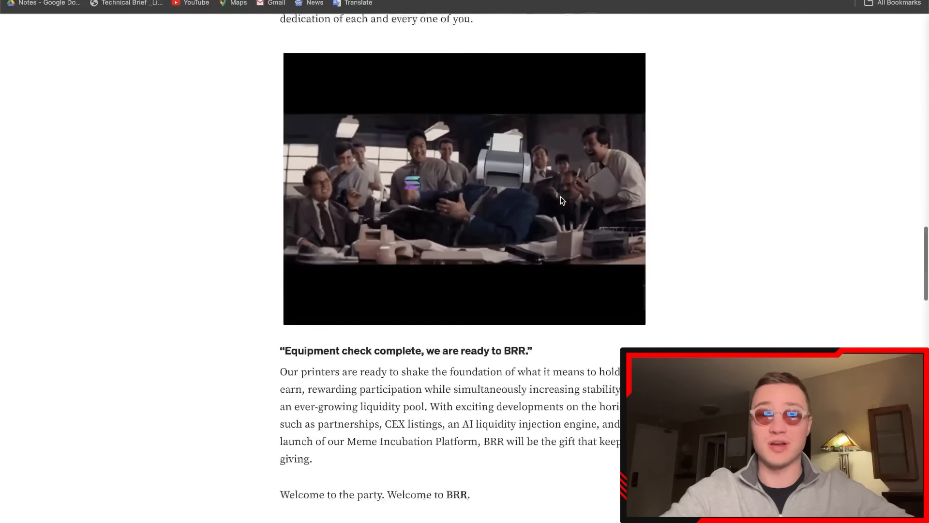
{"action": "scroll", "scroll_direction": "down", "scroll_amount": 3}
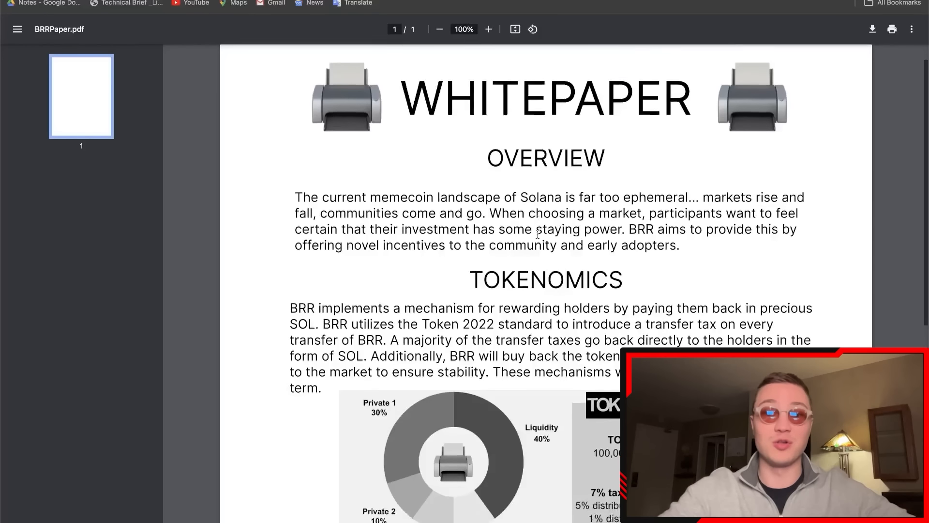
- Scroll BRRPaper.pdf and zoom out to 76% to see tokenomics, community and future sections
{"action": "scroll", "scroll_direction": "down", "scroll_amount": 3}
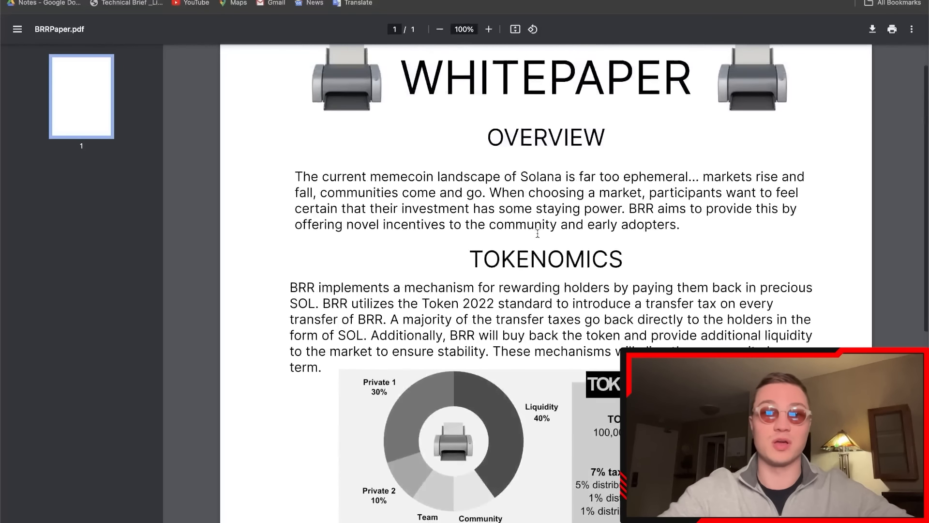
{"action": "scroll", "scroll_direction": "down", "scroll_amount": 3}
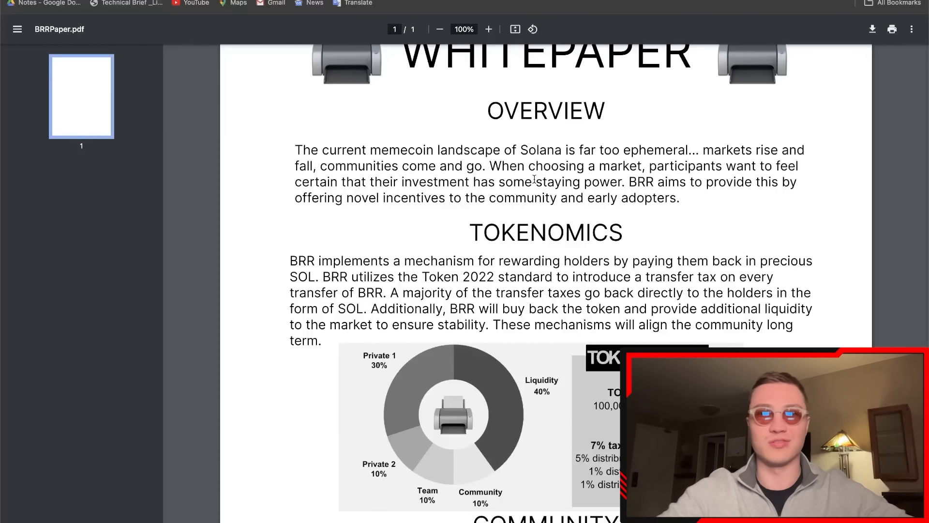
{"action": "mouse_move", "coordinate": [572, 235]}
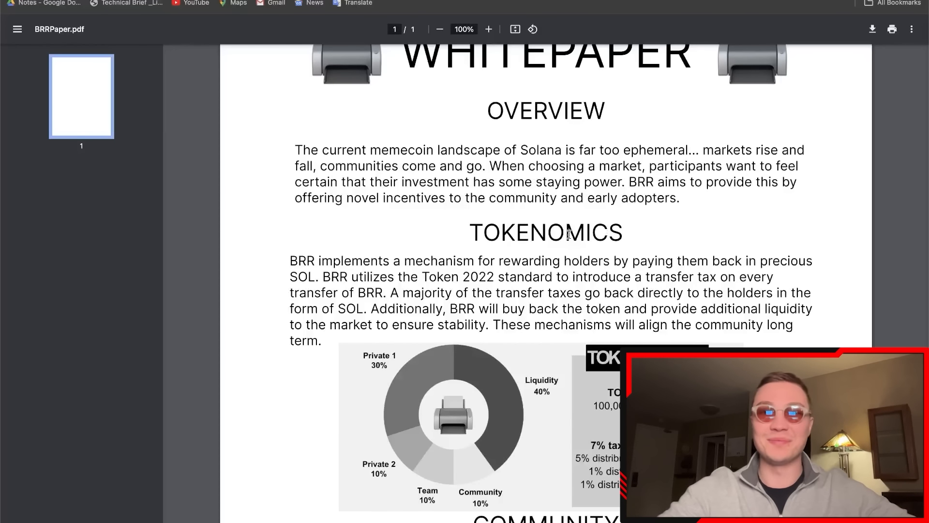
{"action": "mouse_move", "coordinate": [545, 203]}
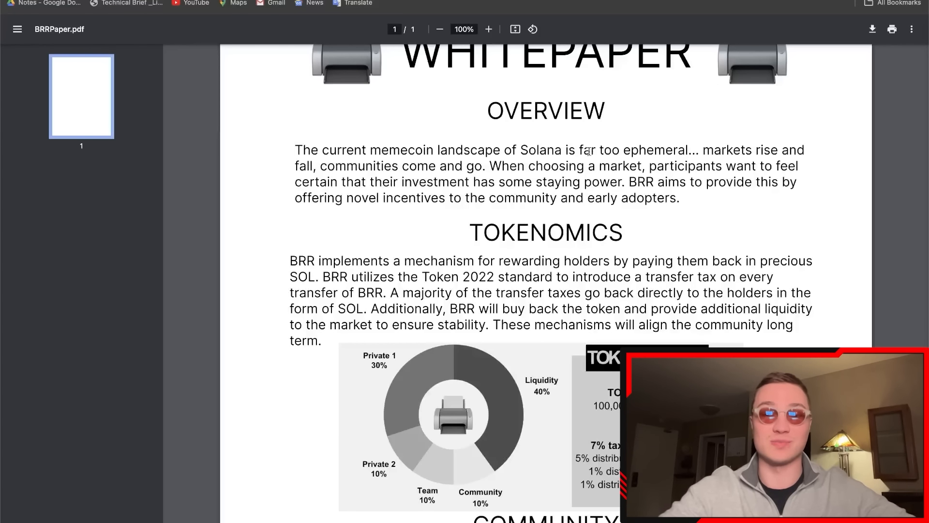
{"action": "scroll", "scroll_direction": "down", "scroll_amount": 3}
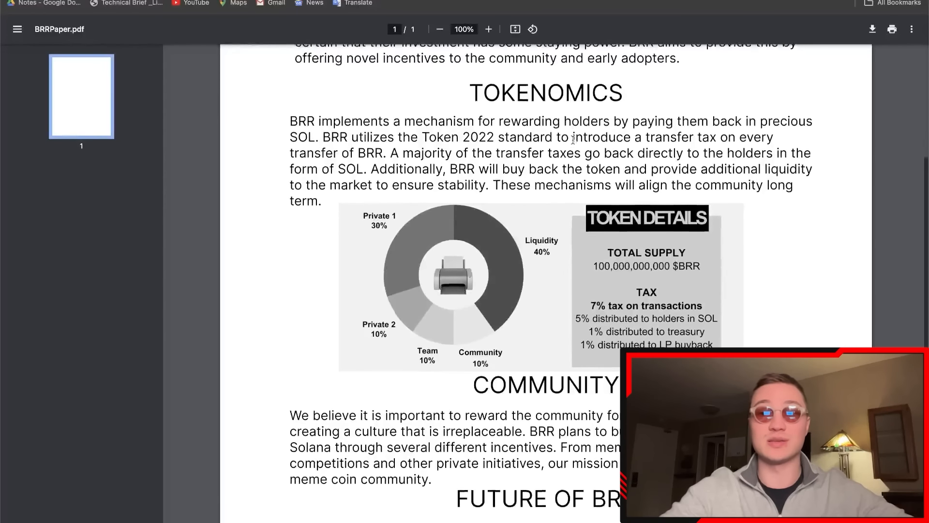
{"action": "left_click", "coordinate": [443, 29]}
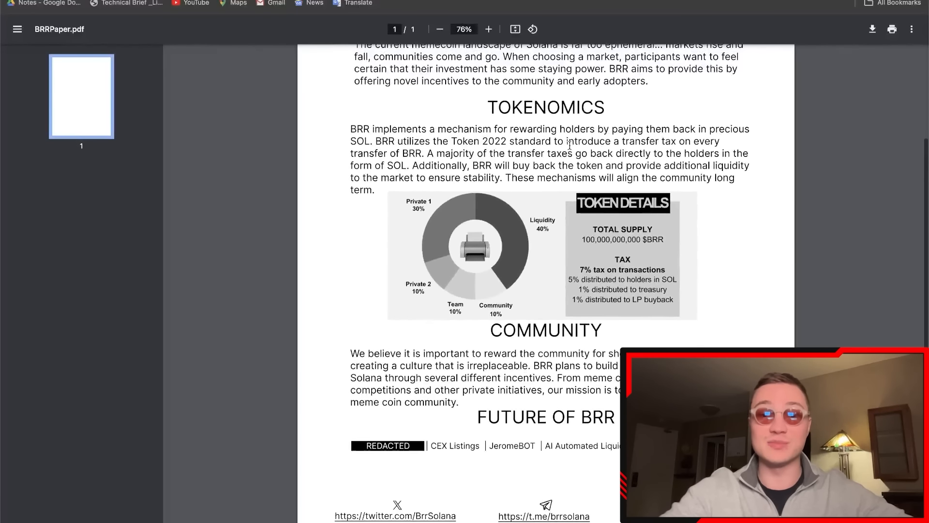
{"action": "scroll", "scroll_direction": "down", "scroll_amount": 3}
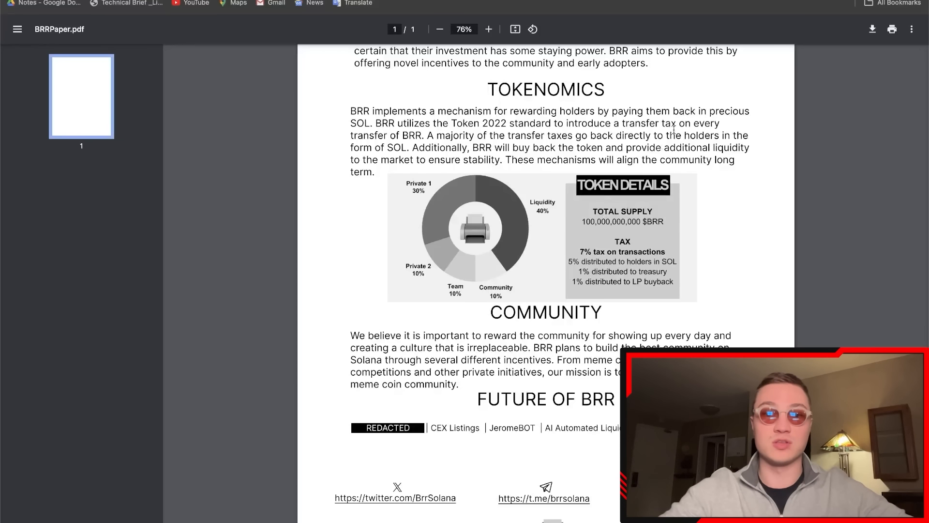
{"action": "mouse_move", "coordinate": [758, 33]}
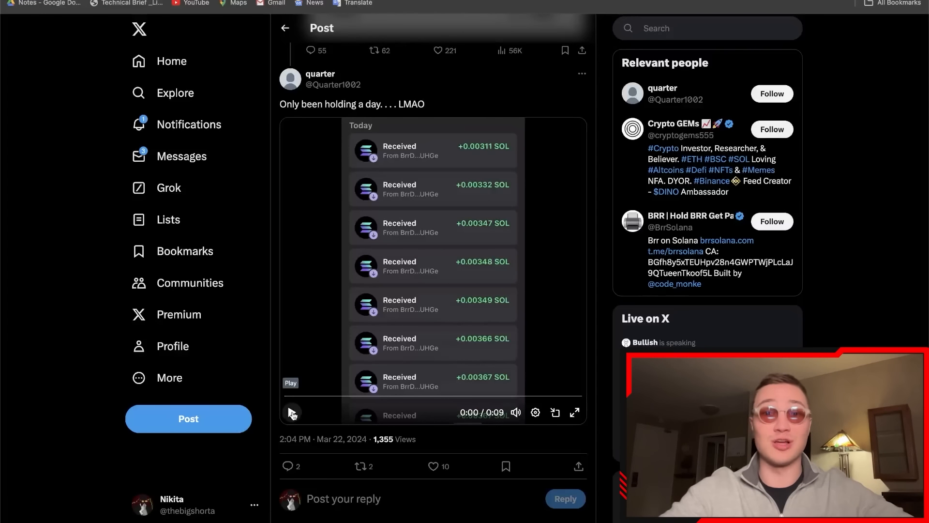
- Play the holder's video clip of repeated received SOL transactions
{"action": "left_click", "coordinate": [291, 412]}
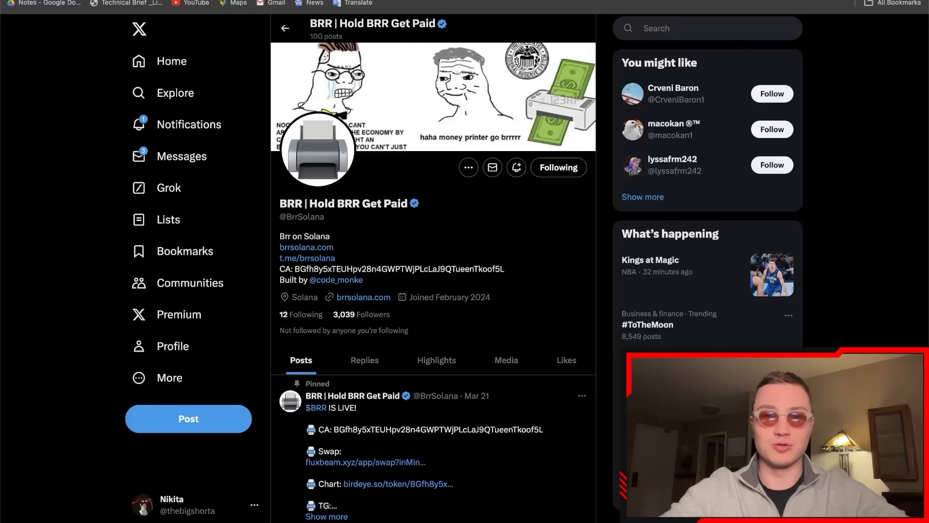
{"action": "mouse_move", "coordinate": [509, 182]}
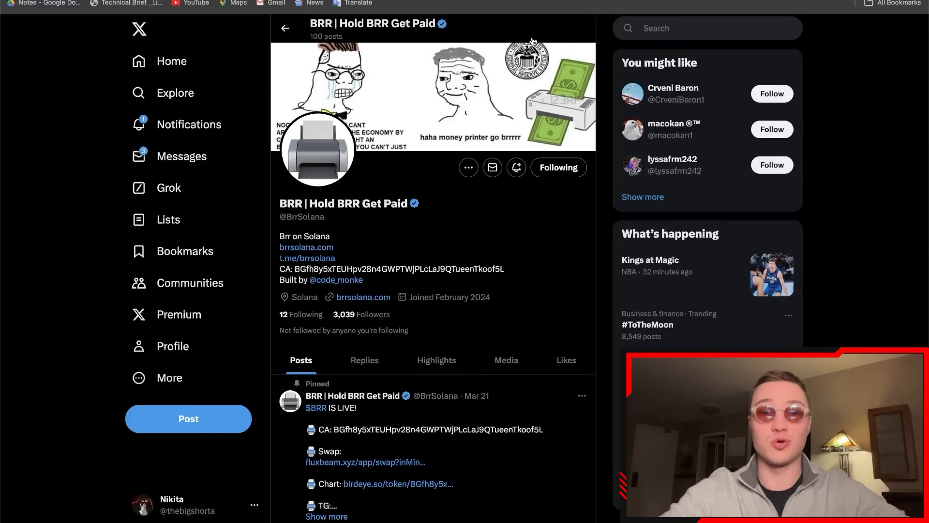
{"action": "scroll", "scroll_direction": "down", "scroll_amount": 3}
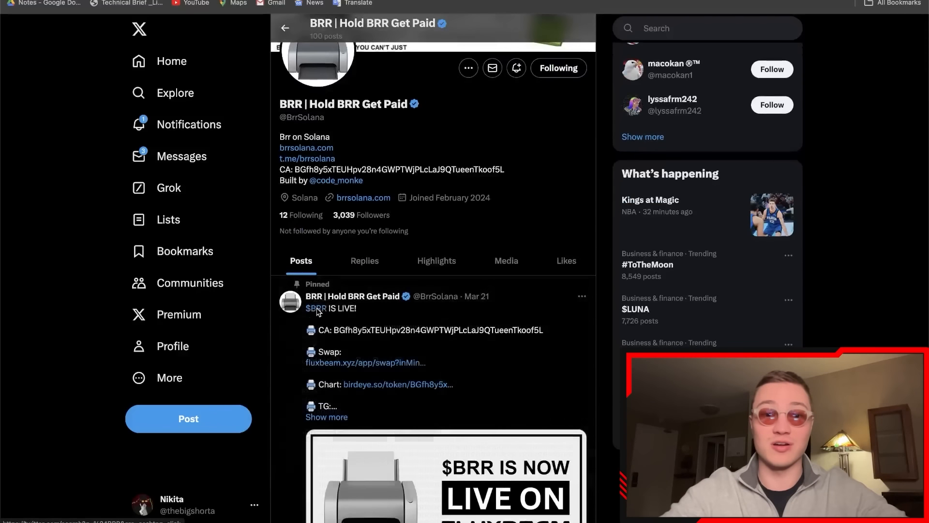
{"action": "scroll", "scroll_direction": "down", "scroll_amount": 3}
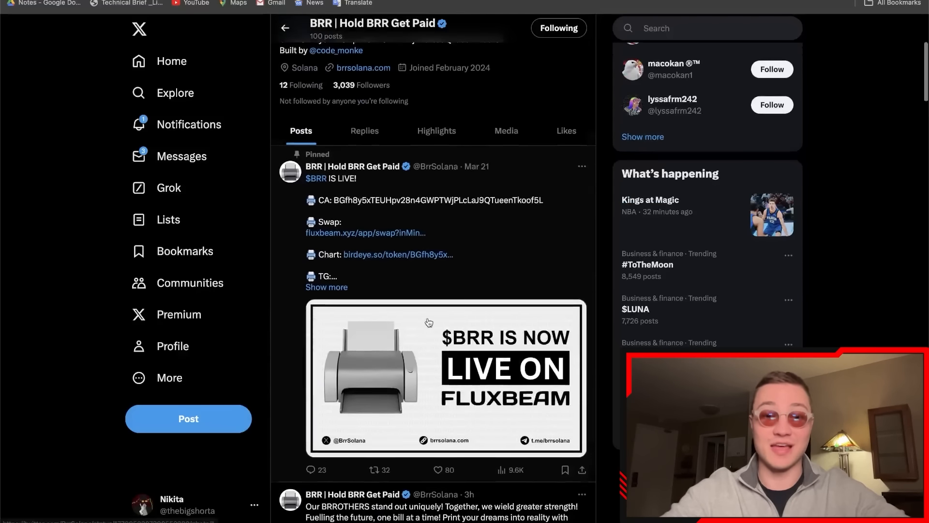
{"action": "scroll", "scroll_direction": "down", "scroll_amount": 3}
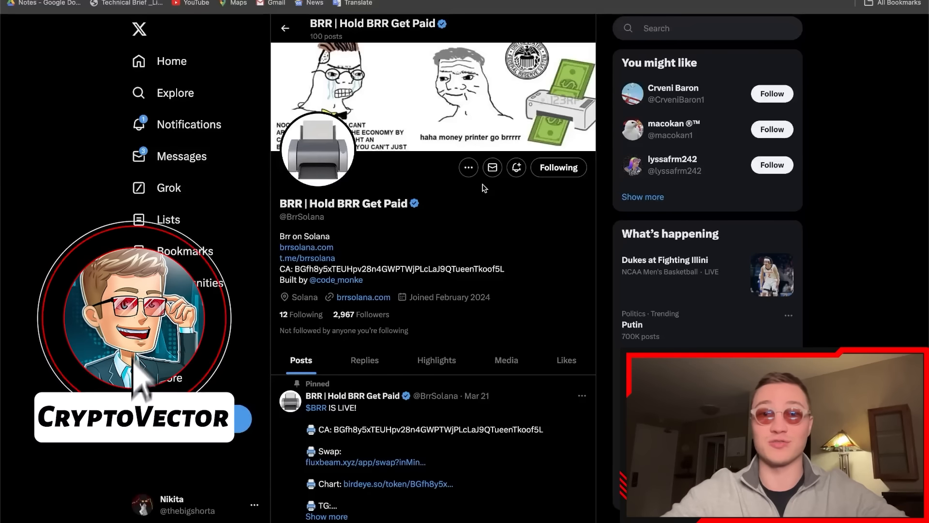
{"action": "left_click", "coordinate": [135, 465]}
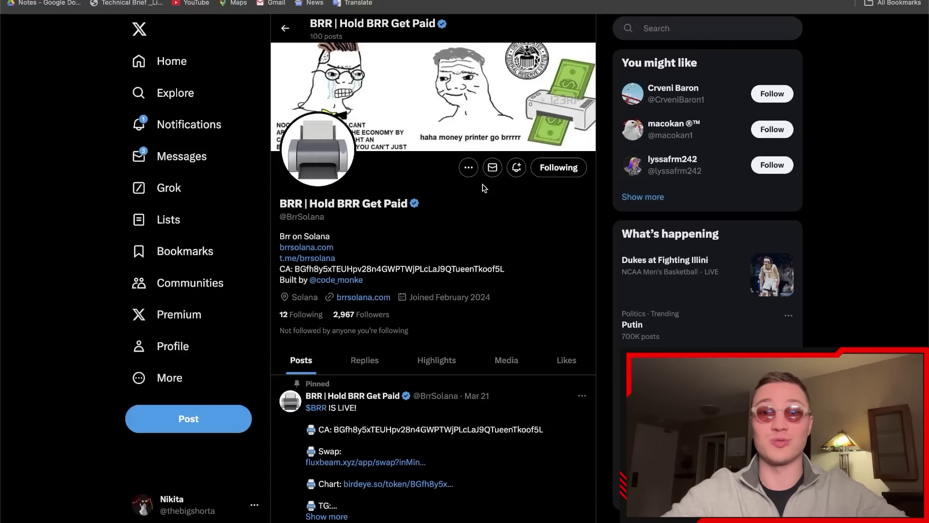
{"action": "mouse_move", "coordinate": [460, 200]}
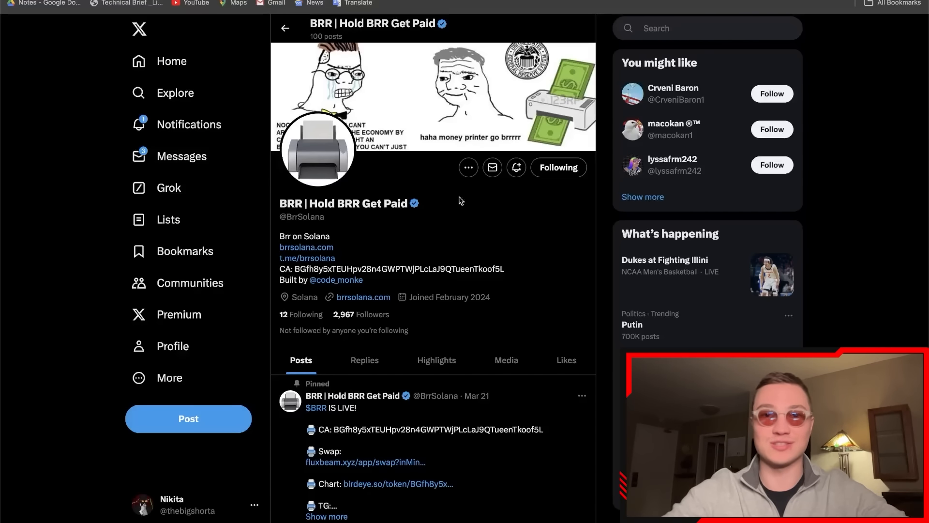